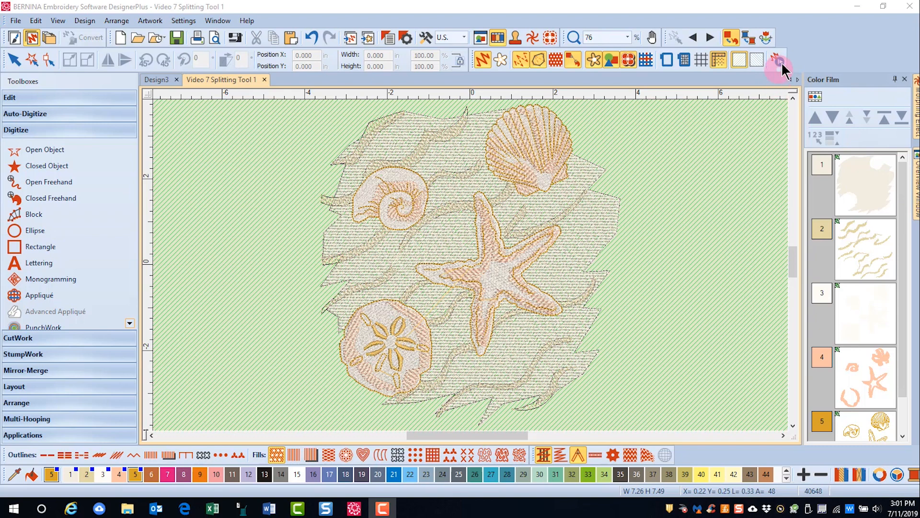
Step: Play back the seashell stitching, add a second hoop, and move the red hoop over the lower half
click(777, 60)
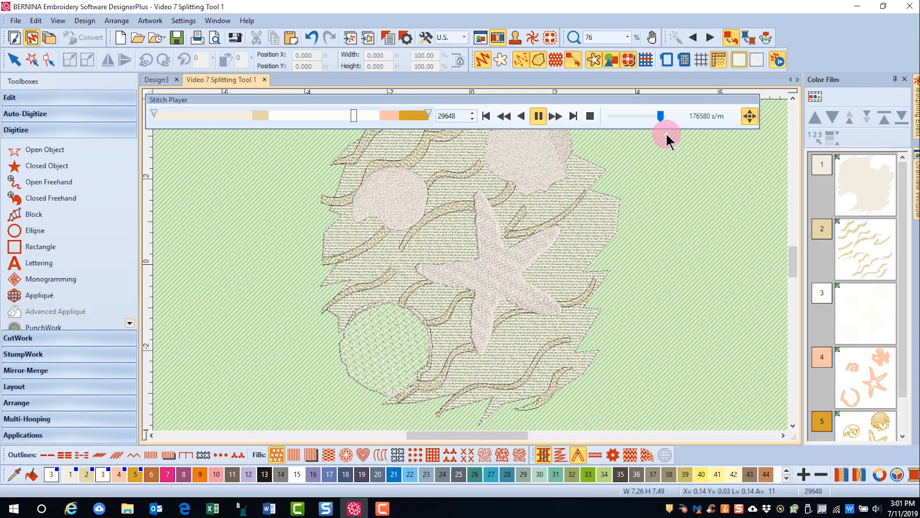
click(537, 116)
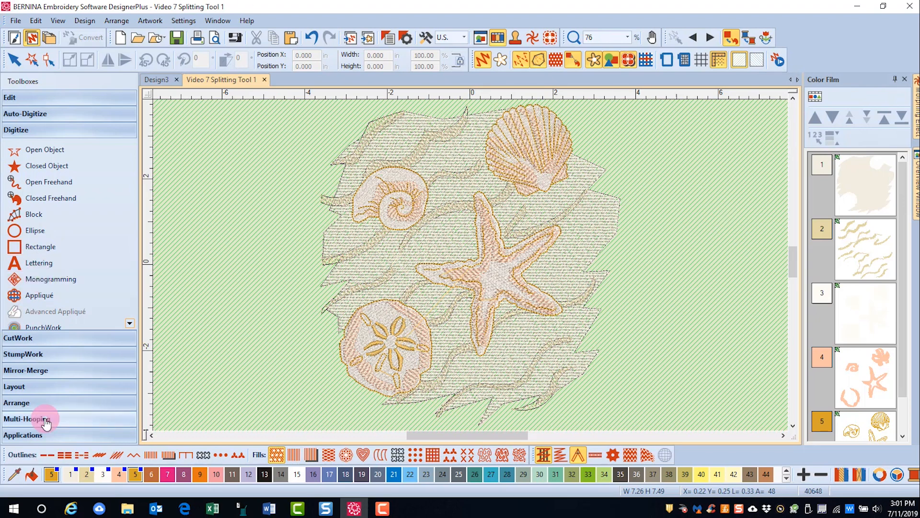
click(27, 419)
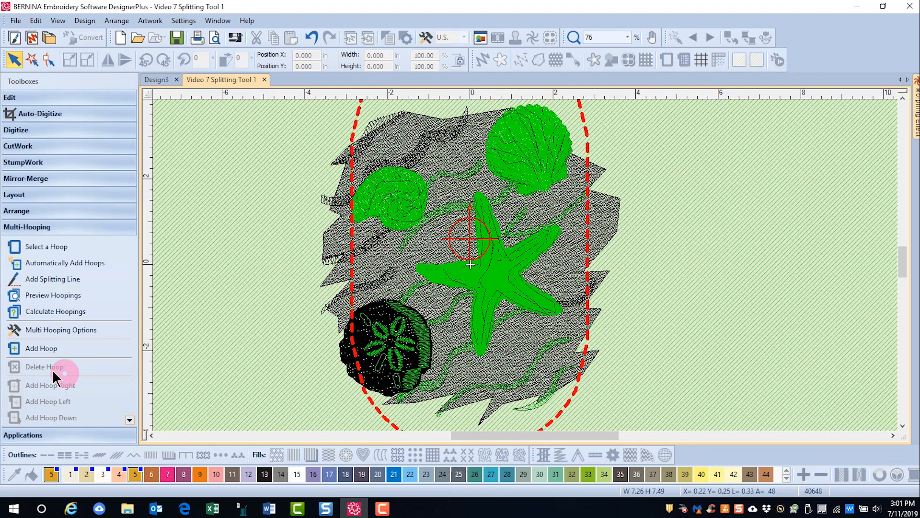
click(41, 348)
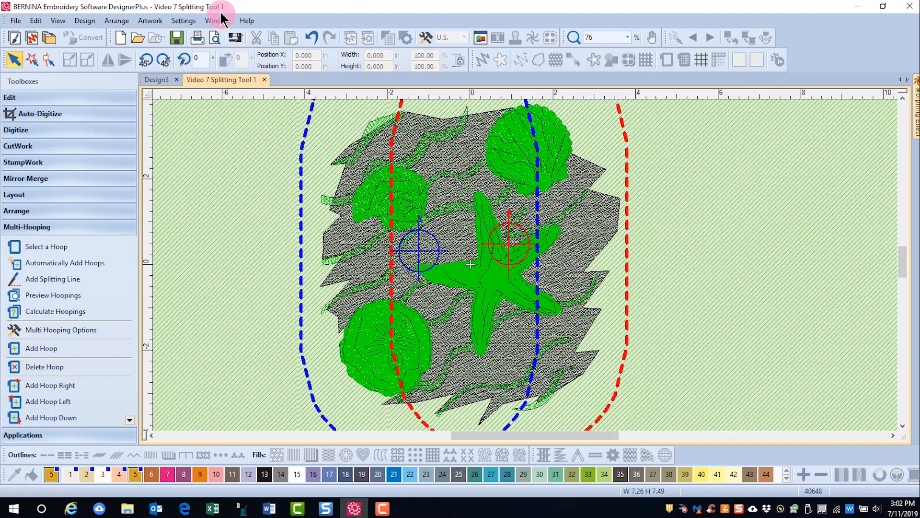
click(163, 58)
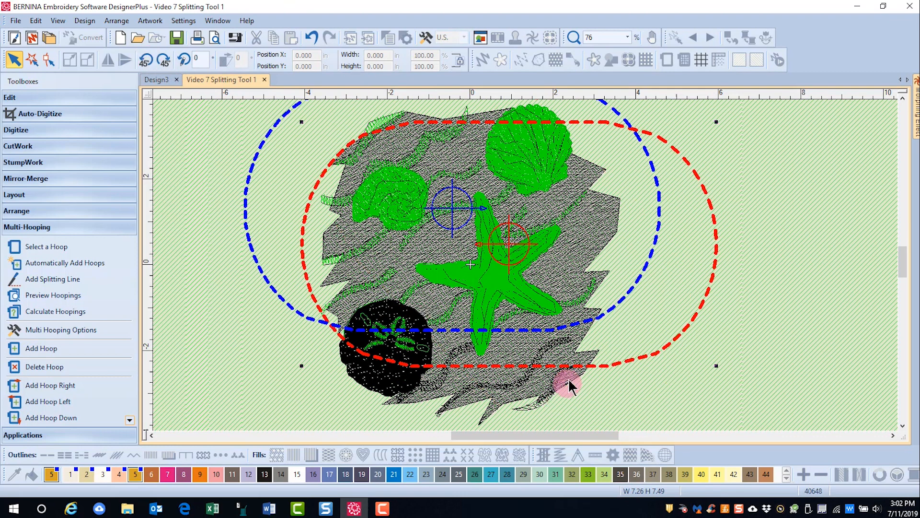
drag(569, 385, 534, 377)
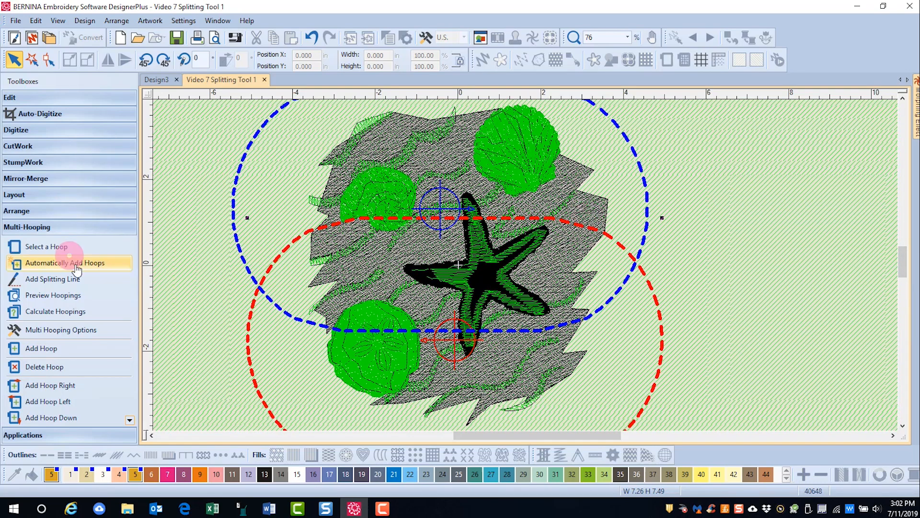
mouse_move(53, 279)
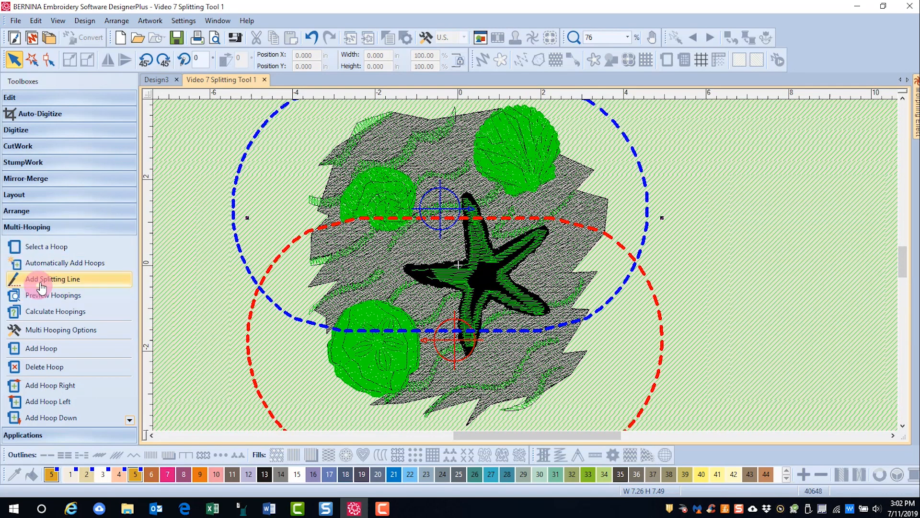
Step: Draw a splitting line across the design past the starfish, then calculate hoopings
click(56, 279)
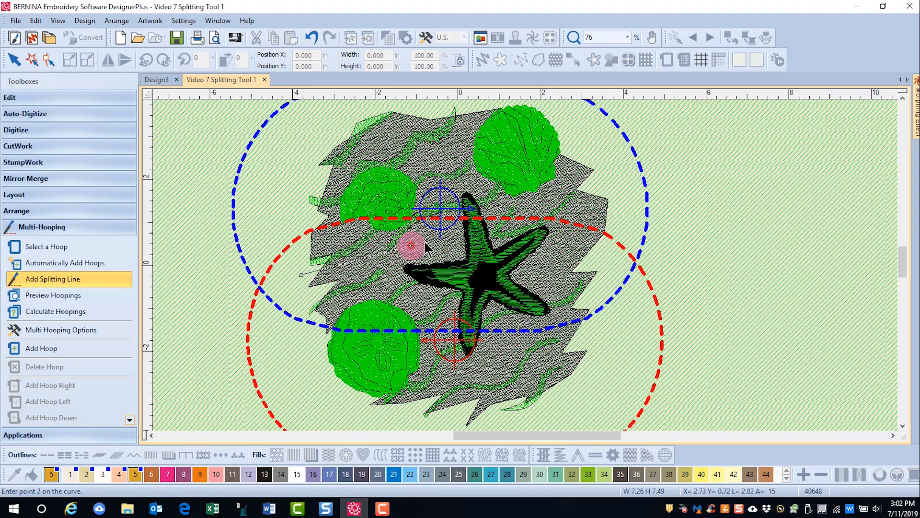
click(578, 276)
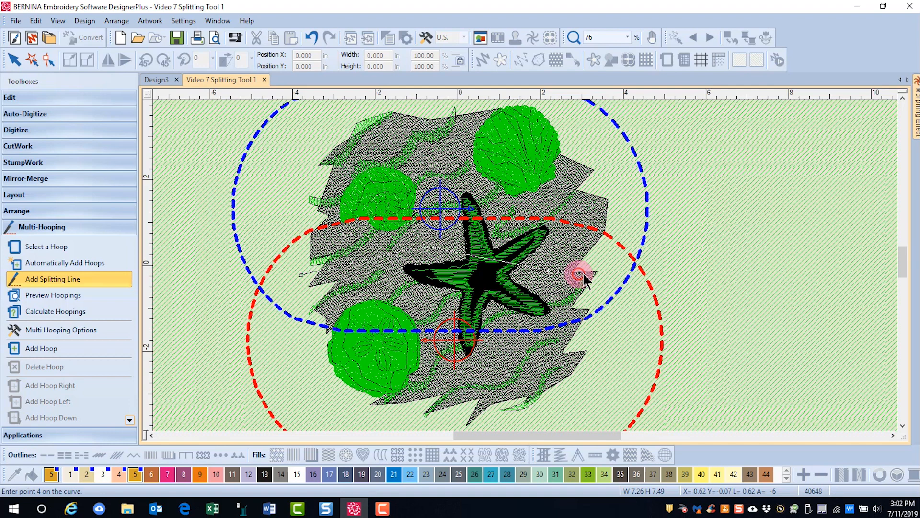
click(578, 276)
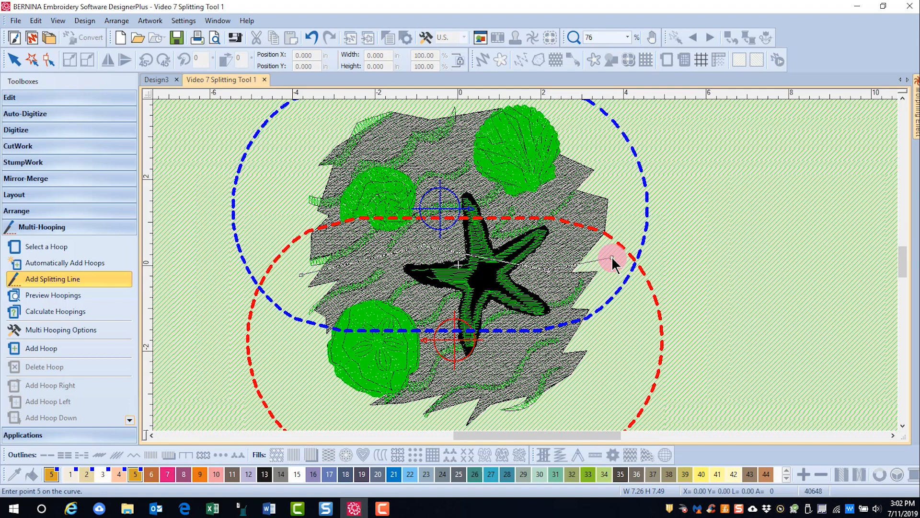
click(612, 260)
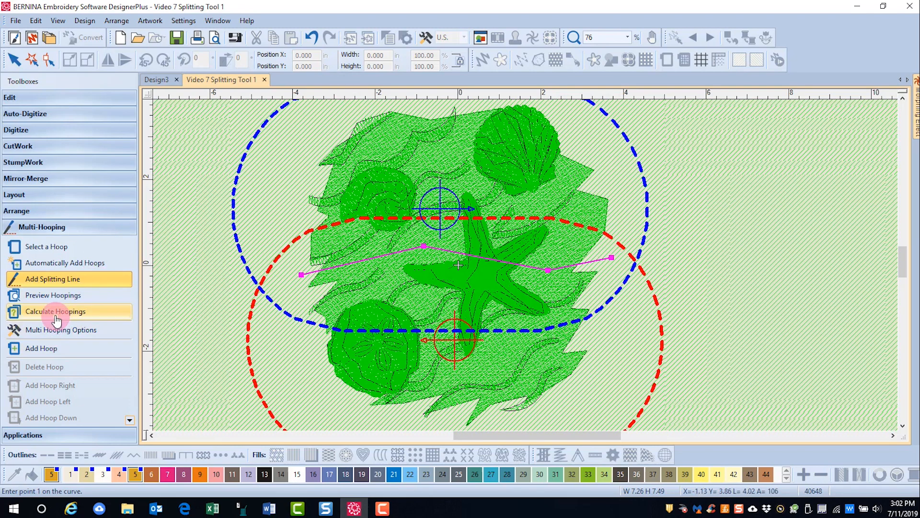
click(55, 311)
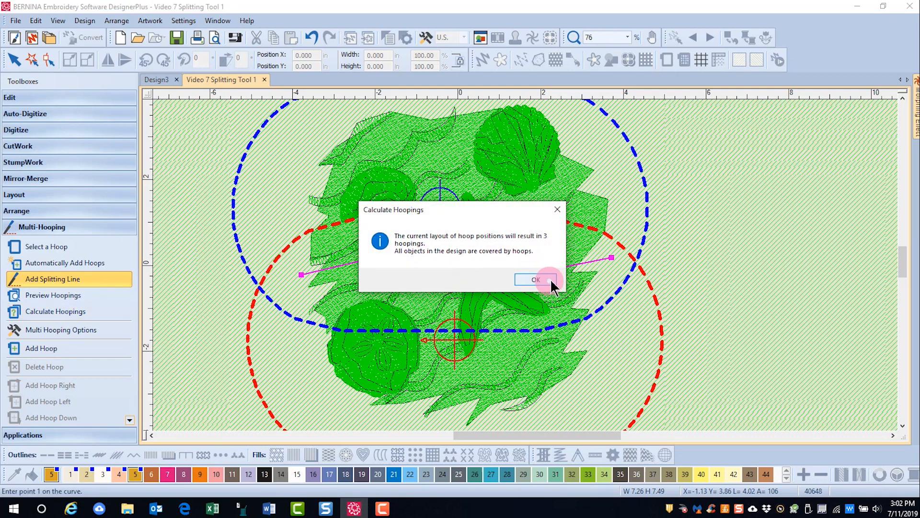
Step: Dismiss the message reporting three hoopings
click(534, 279)
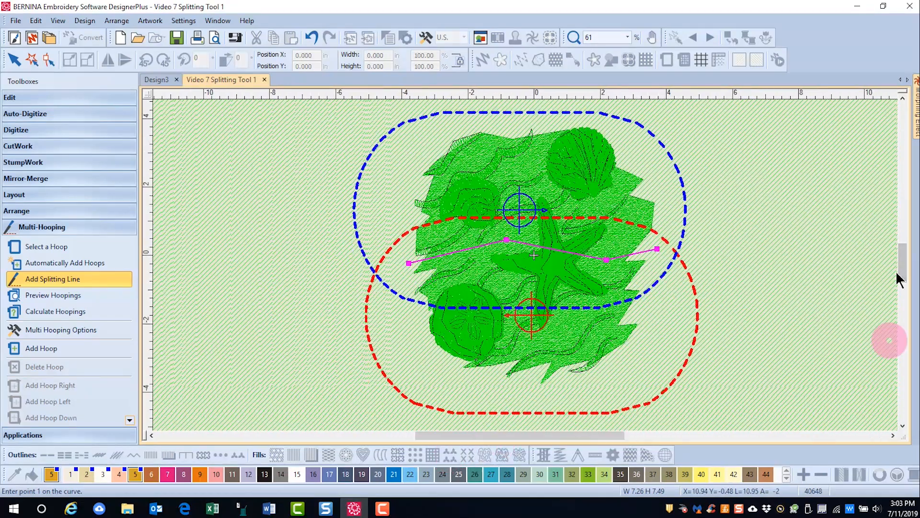
mouse_move(754, 212)
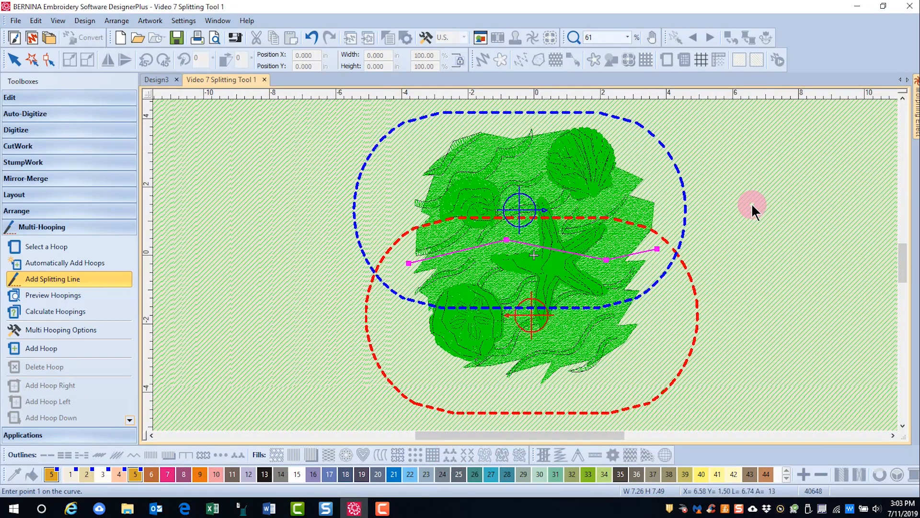
mouse_move(317, 52)
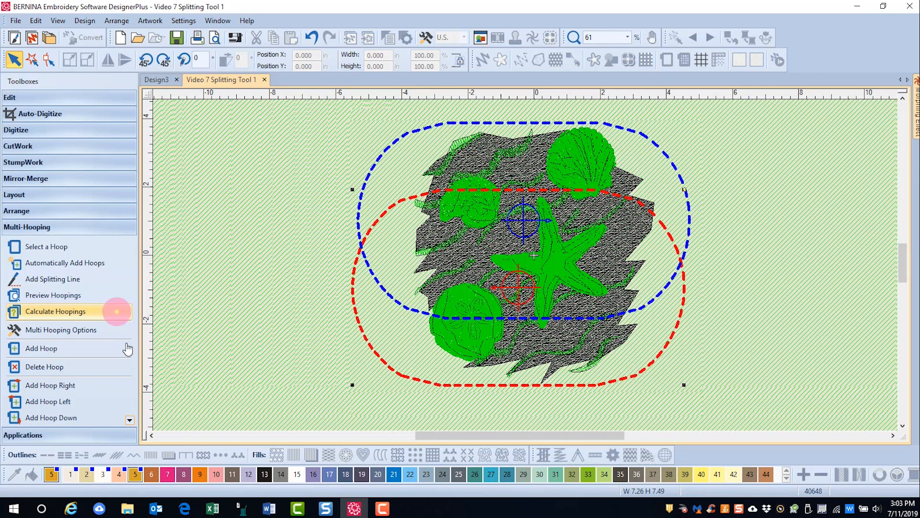
Step: Draw a new splitting line across the design and recalculate, confirming two hoopings
click(52, 279)
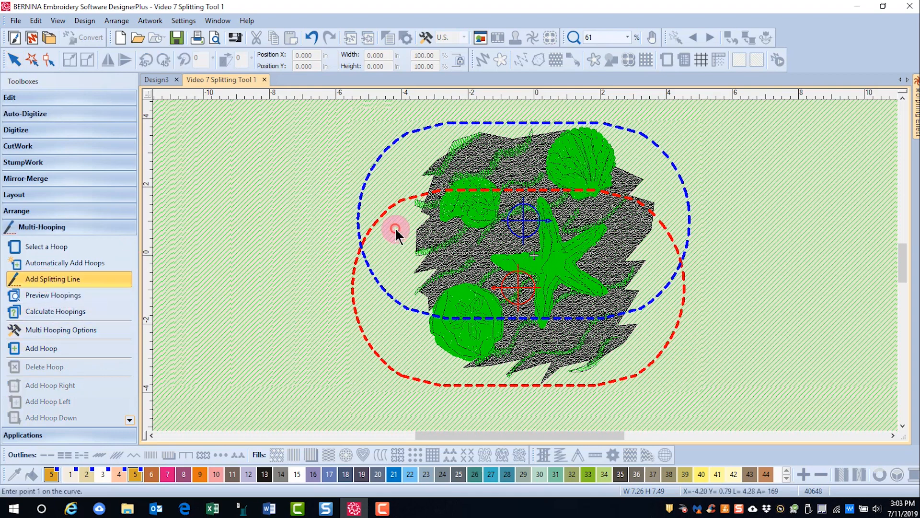
click(604, 245)
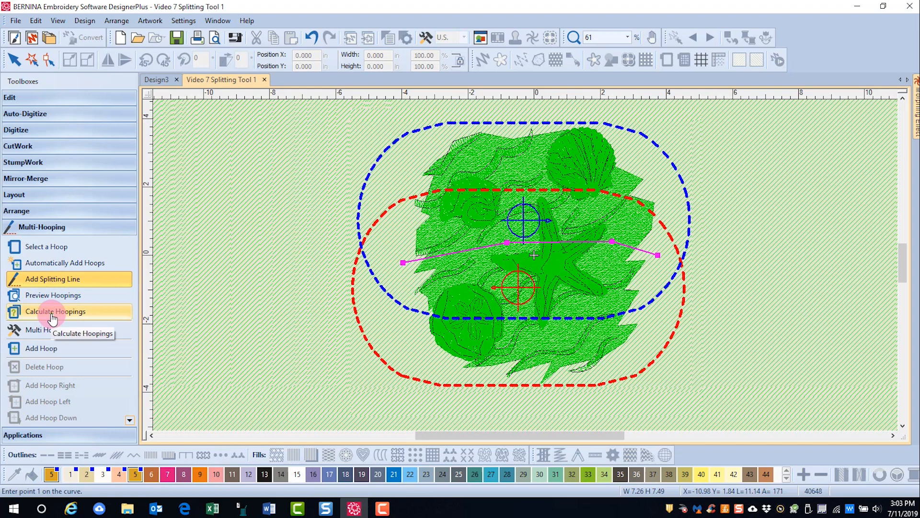
click(56, 311)
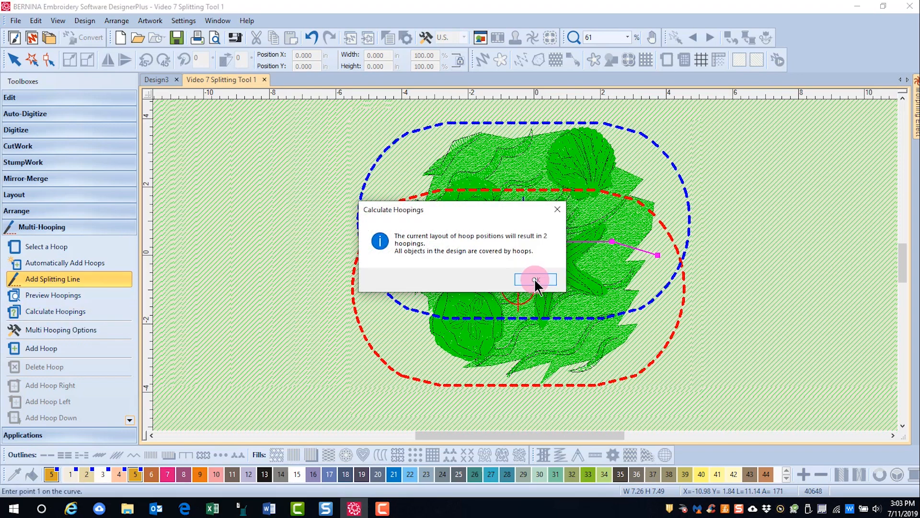
click(535, 280)
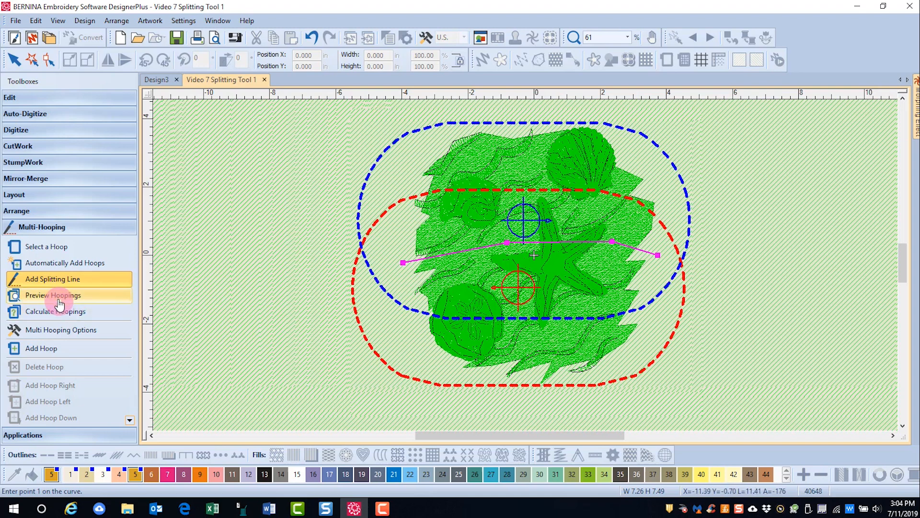
Step: Preview the hoopings and view Hooping 1, then Hooping 2 with the starfish and sand dollar
click(53, 294)
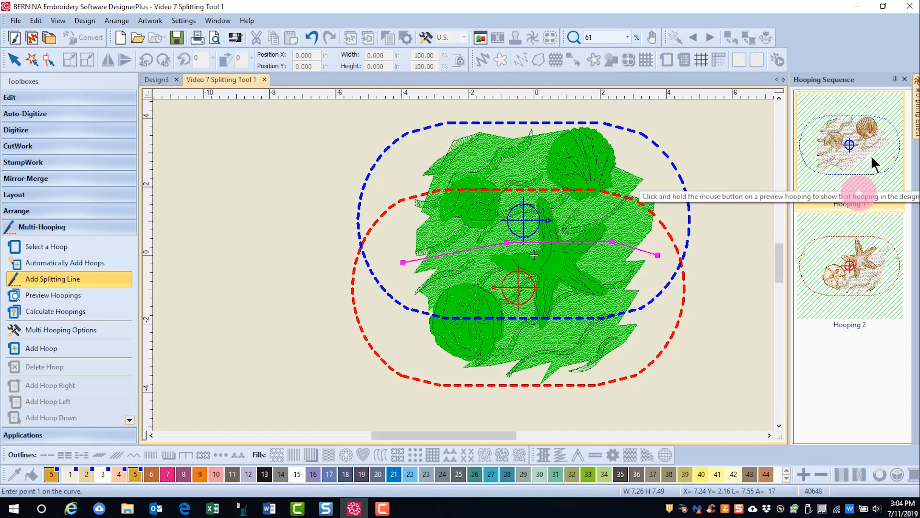
click(849, 145)
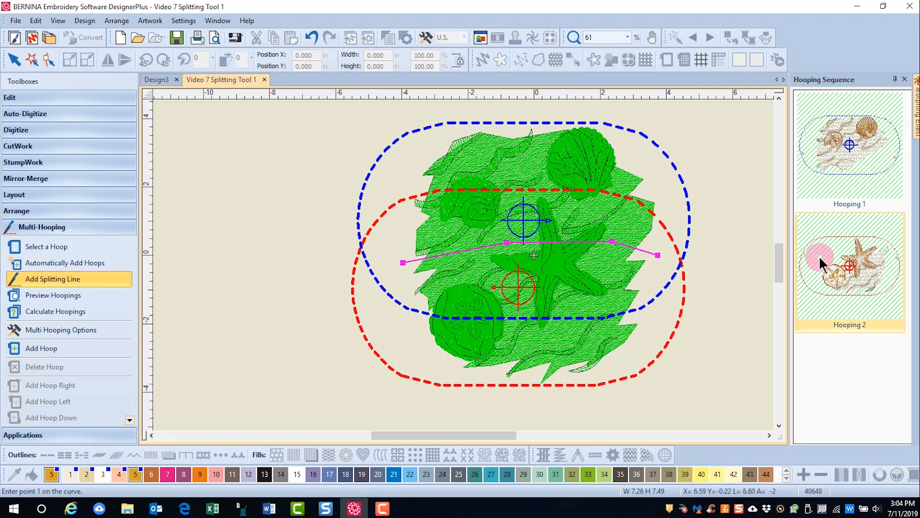
click(850, 270)
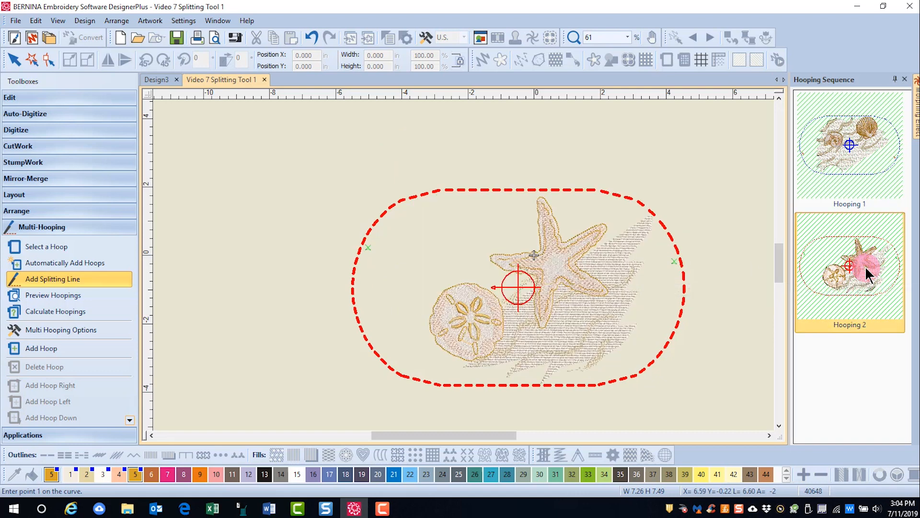